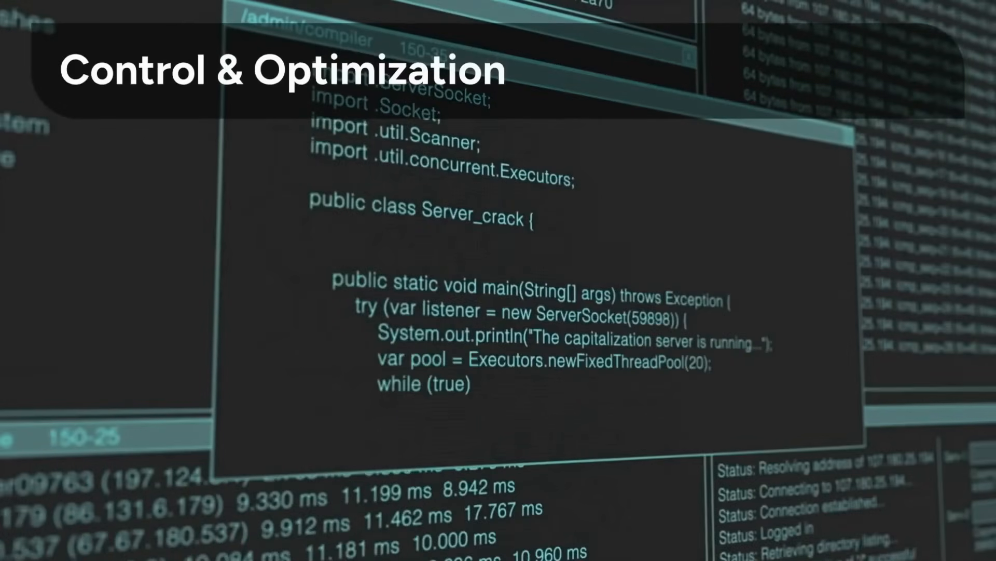
{"action": "scroll", "scroll_direction": "down", "scroll_amount": 3}
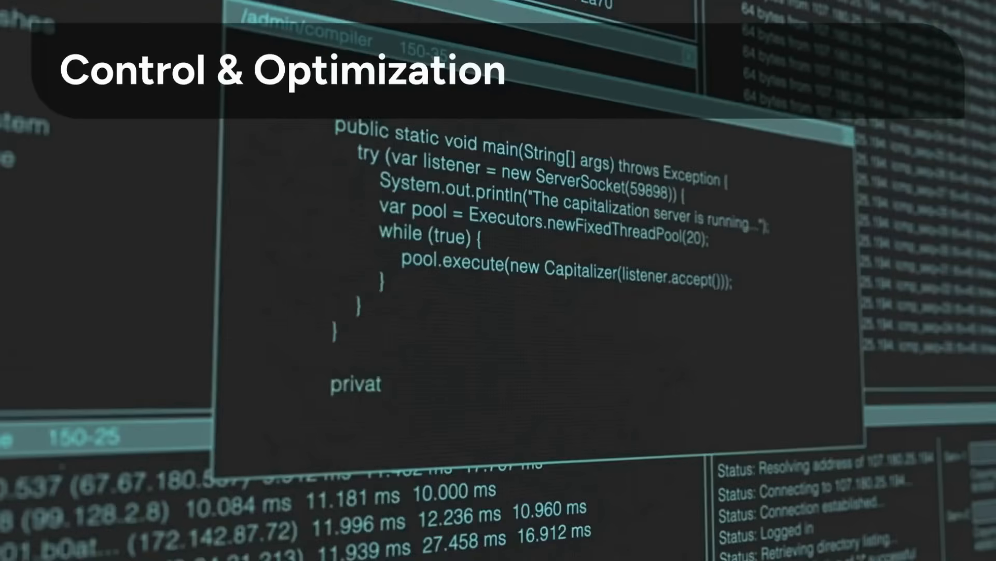
{"action": "scroll", "scroll_direction": "up", "scroll_amount": 3}
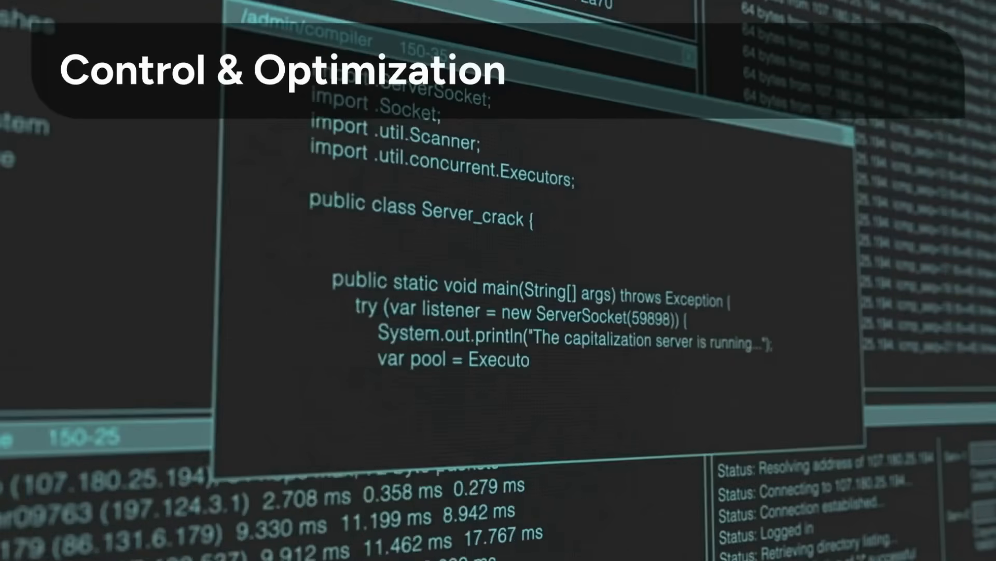